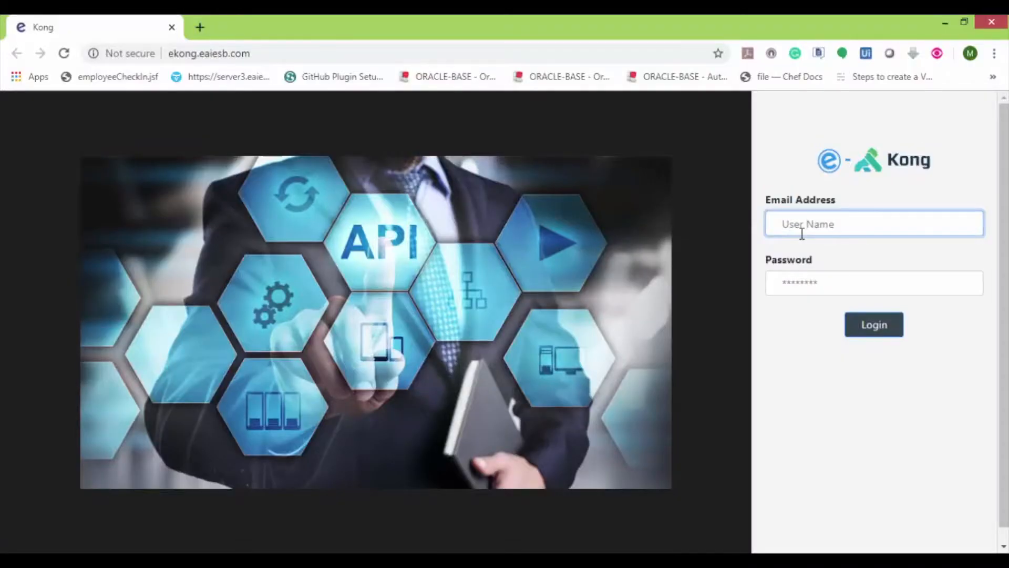
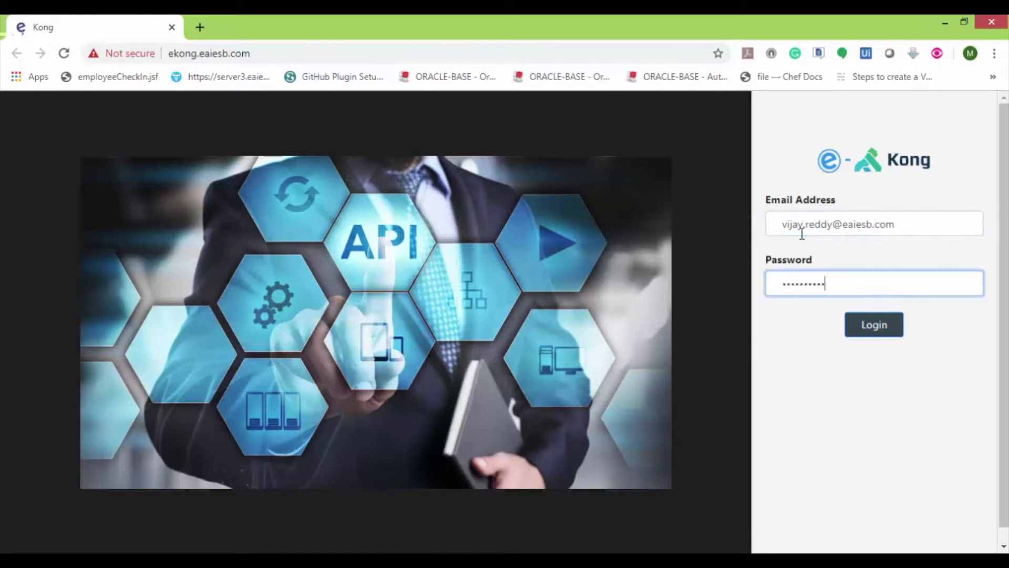
{"action": "left_click", "coordinate": [874, 324]}
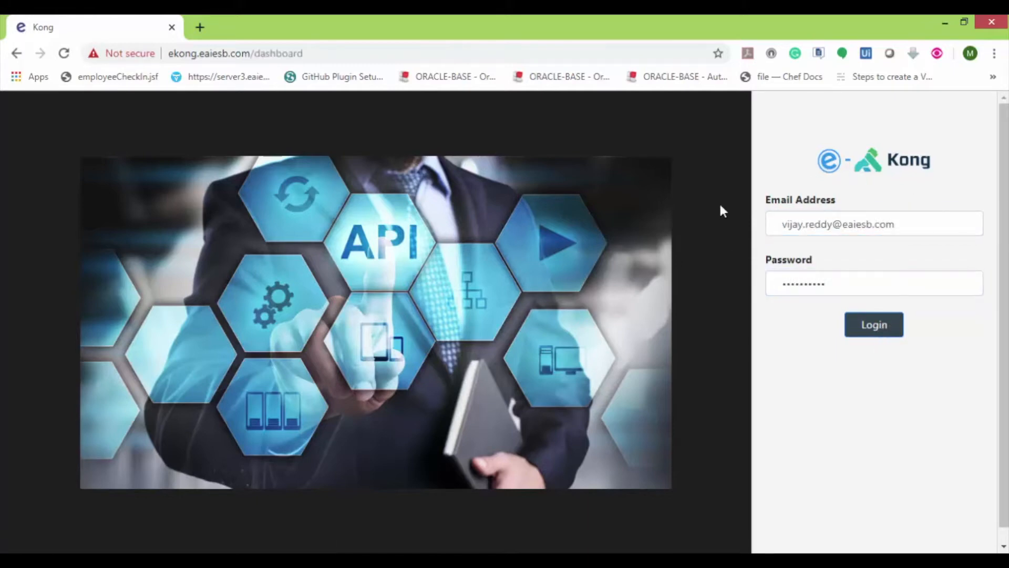
Step: Go through Services to the Routes list showing the qa and prod EmployeeAPIServices-v1 routes
{"action": "left_click", "coordinate": [874, 324]}
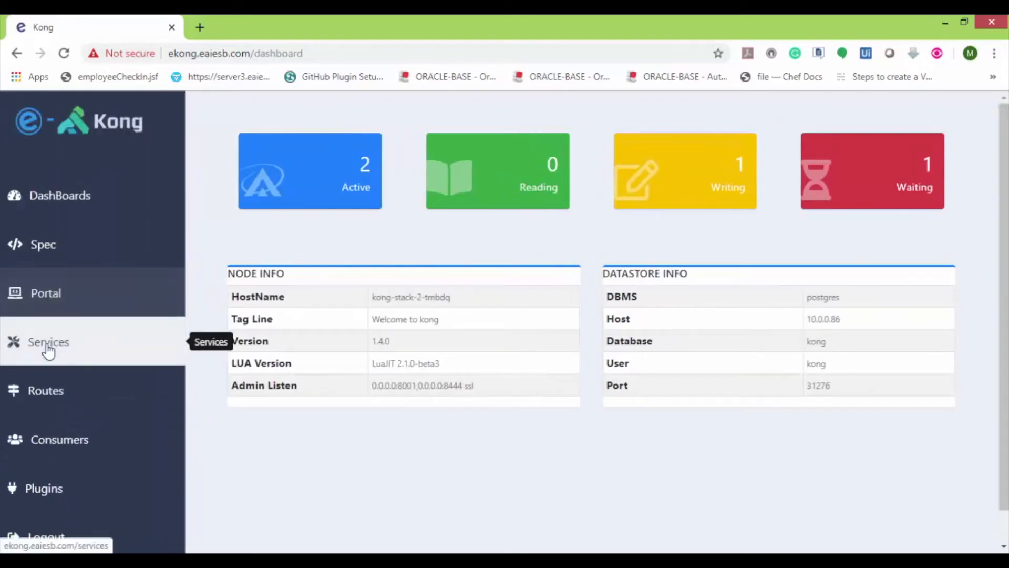
{"action": "left_click", "coordinate": [49, 341]}
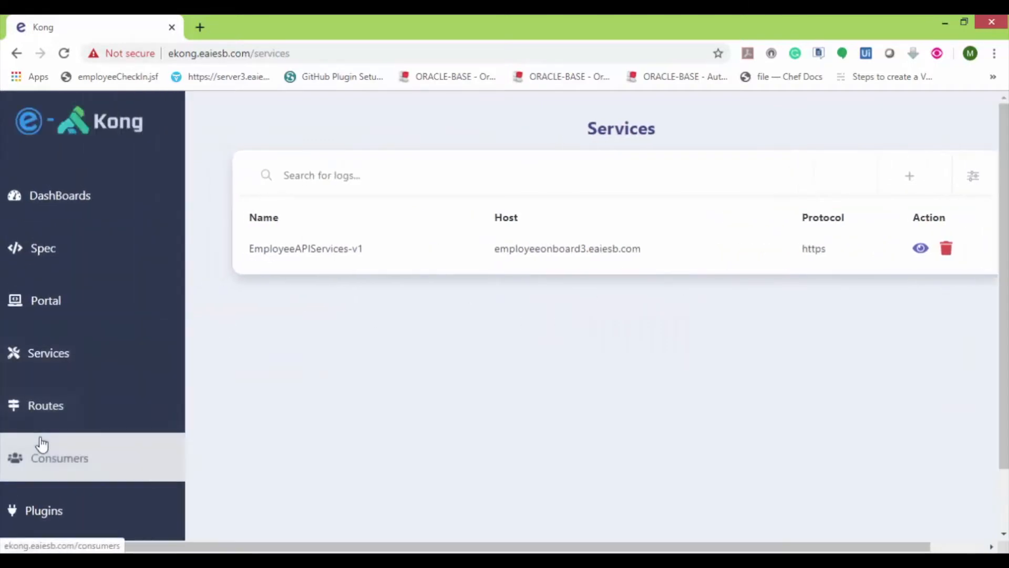
{"action": "left_click", "coordinate": [46, 405]}
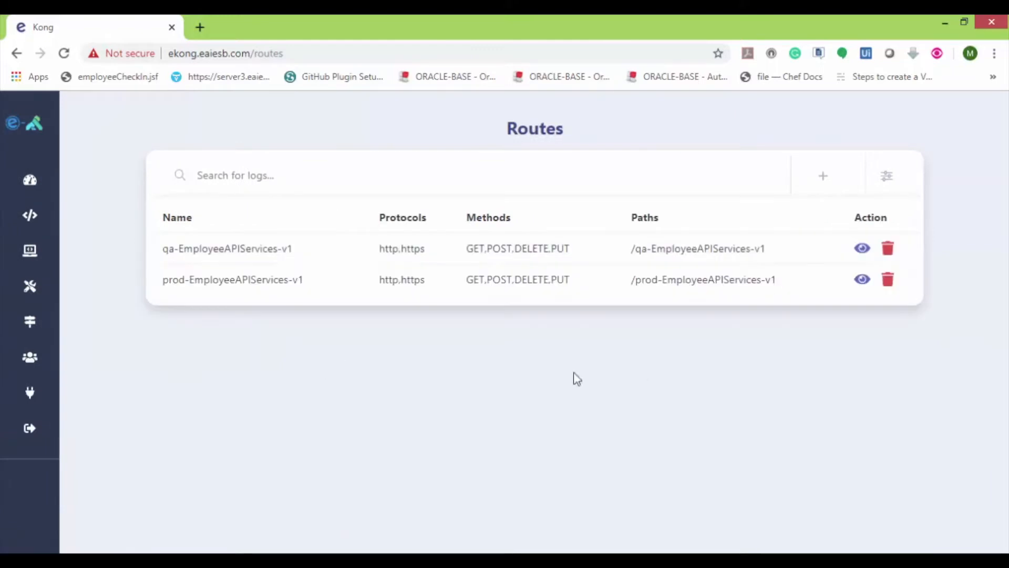
{"action": "mouse_move", "coordinate": [770, 321]}
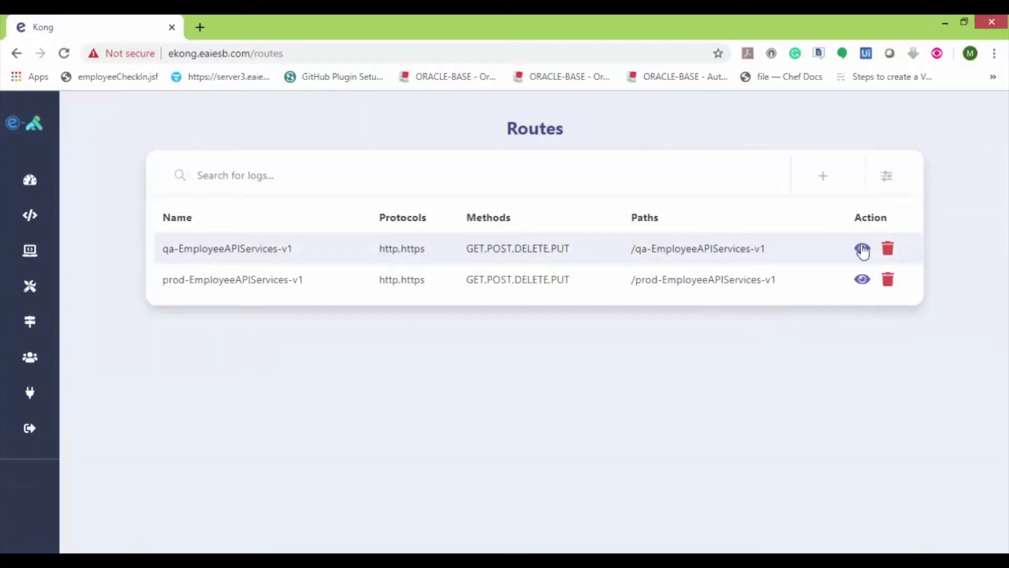
{"action": "left_click", "coordinate": [862, 248]}
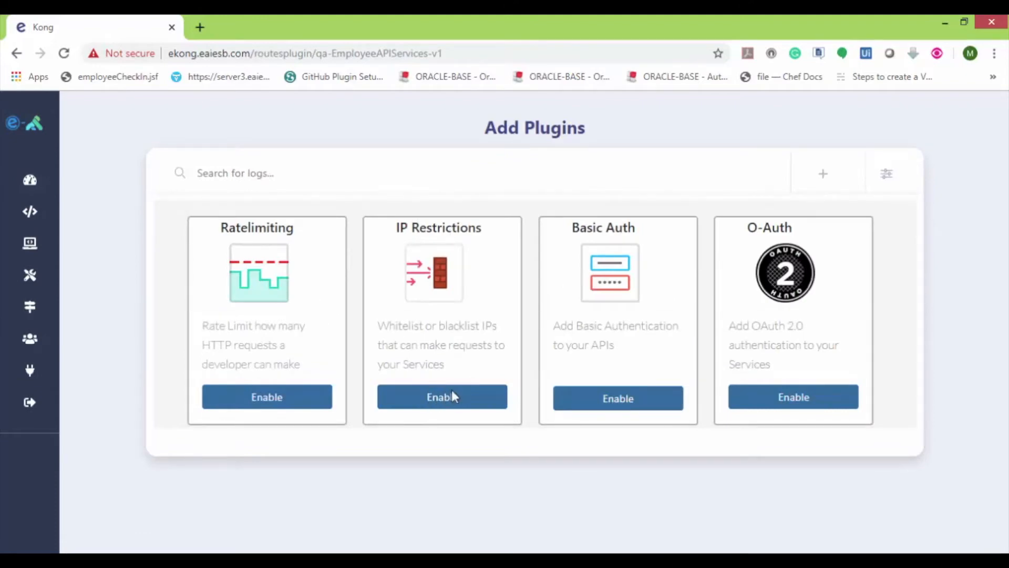
{"action": "type", "text": "10.0.0.85"}
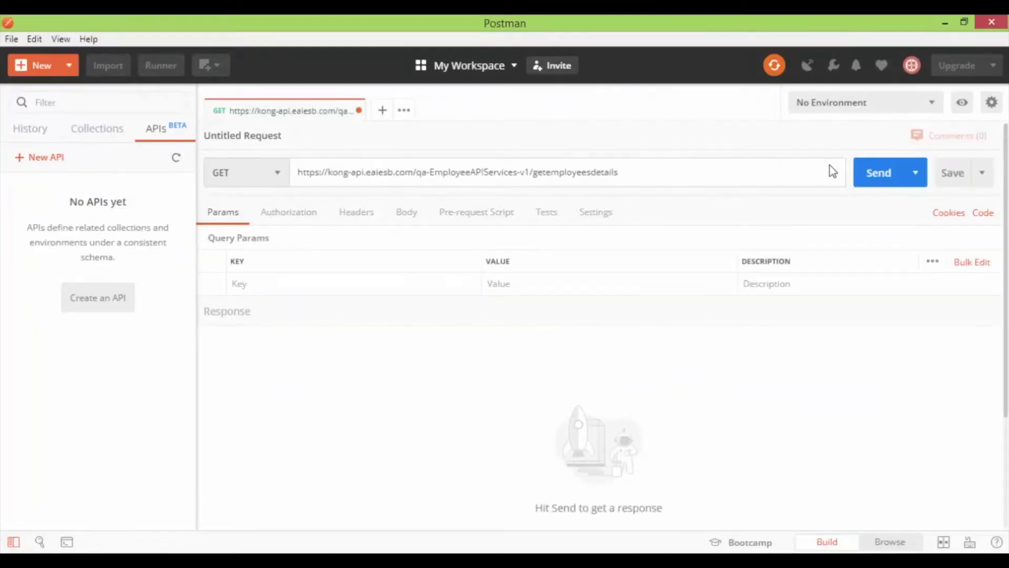
{"action": "left_click", "coordinate": [878, 172]}
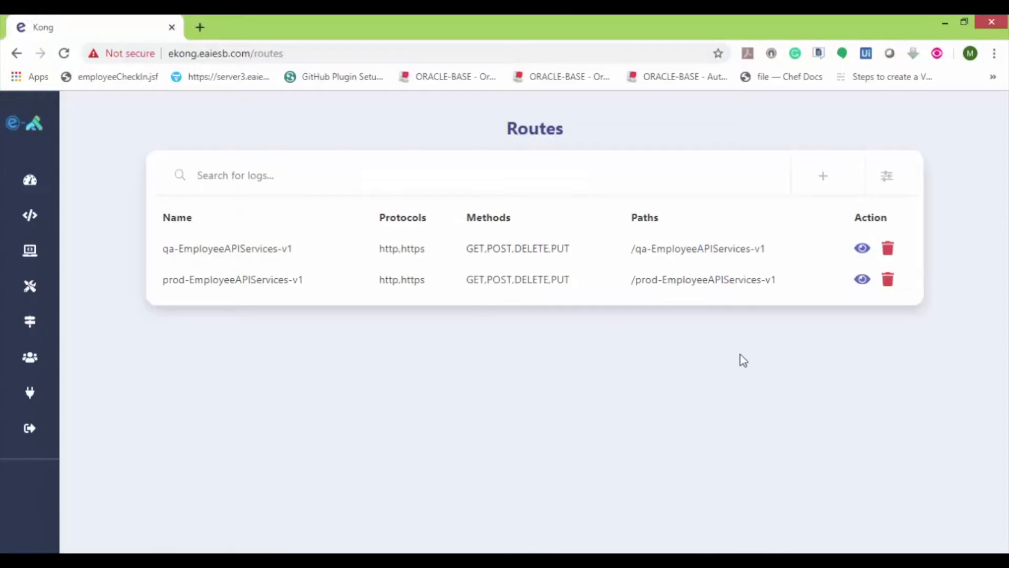
Step: Add an IP Restrictions plugin blacklisting 10.0.0.85 to the prod-EmployeeAPIServices-v1 route
{"action": "left_click", "coordinate": [862, 279]}
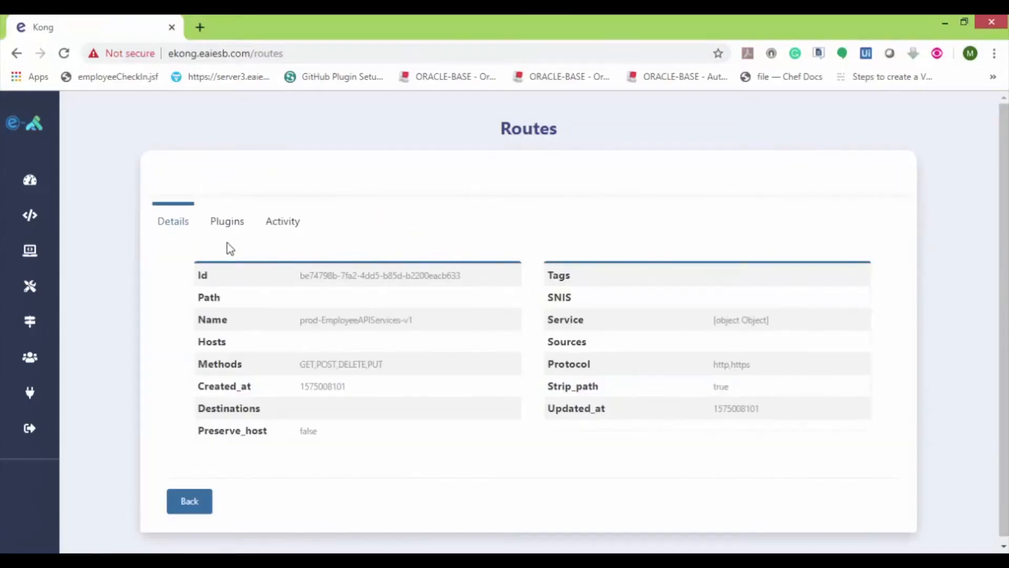
{"action": "left_click", "coordinate": [227, 221]}
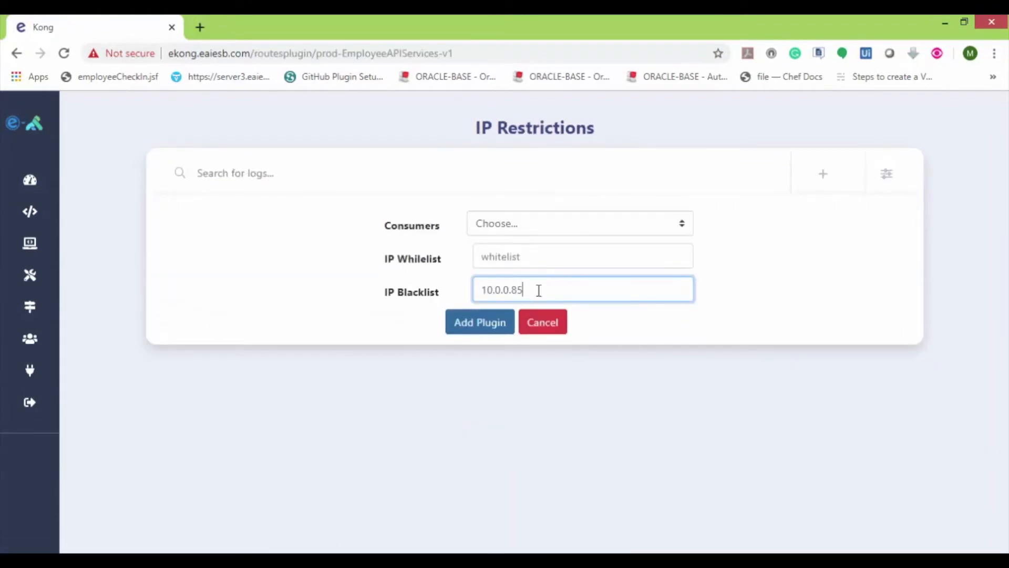
{"action": "left_click", "coordinate": [542, 322]}
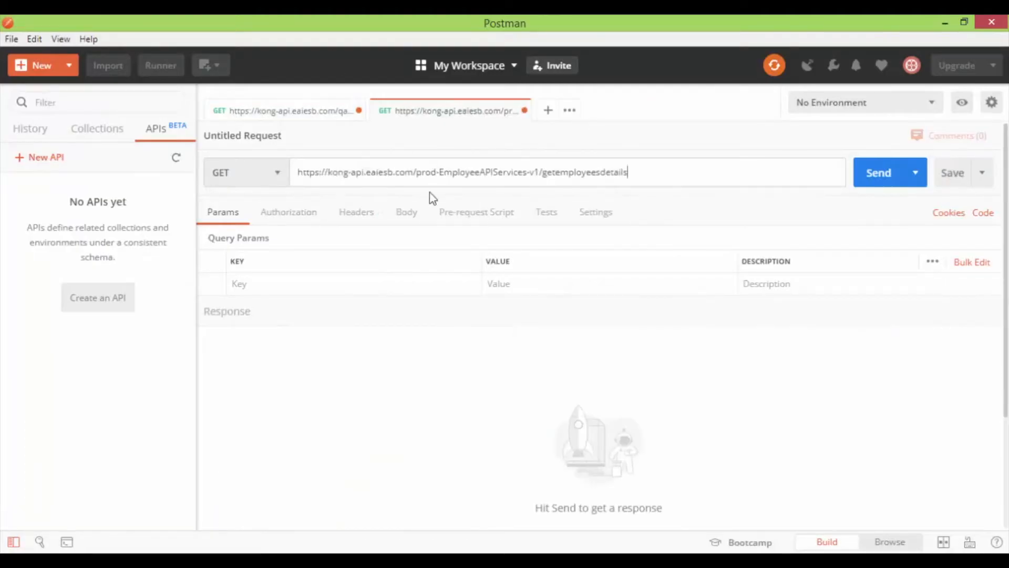
Step: Send the prod employee details GET request in Postman
{"action": "left_click", "coordinate": [878, 172]}
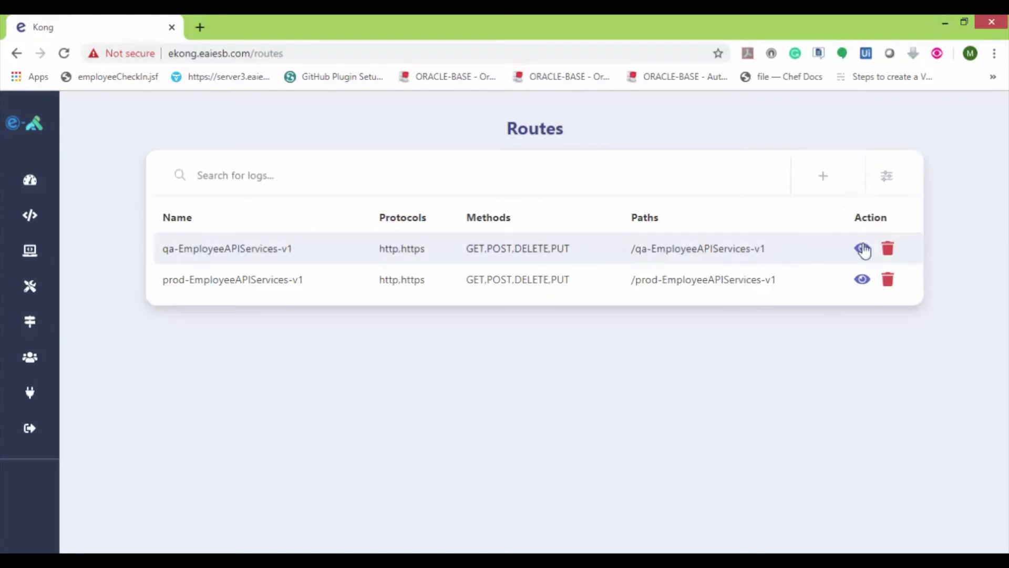
Step: Add a Basic Auth plugin for consumer E135 to the qa-EmployeeAPIServices-v1 route
{"action": "left_click", "coordinate": [863, 249]}
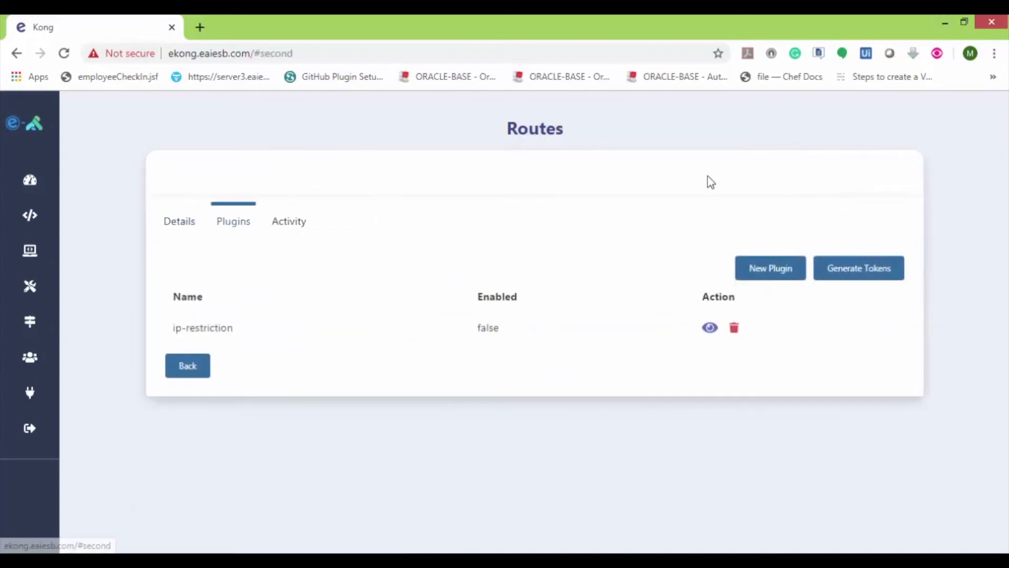
{"action": "left_click", "coordinate": [770, 267]}
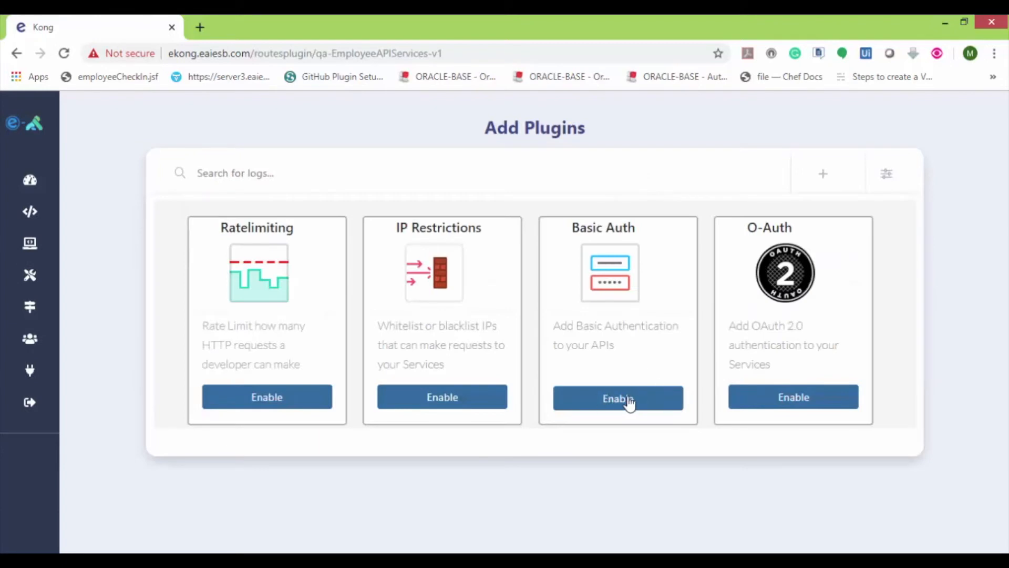
{"action": "left_click", "coordinate": [617, 397]}
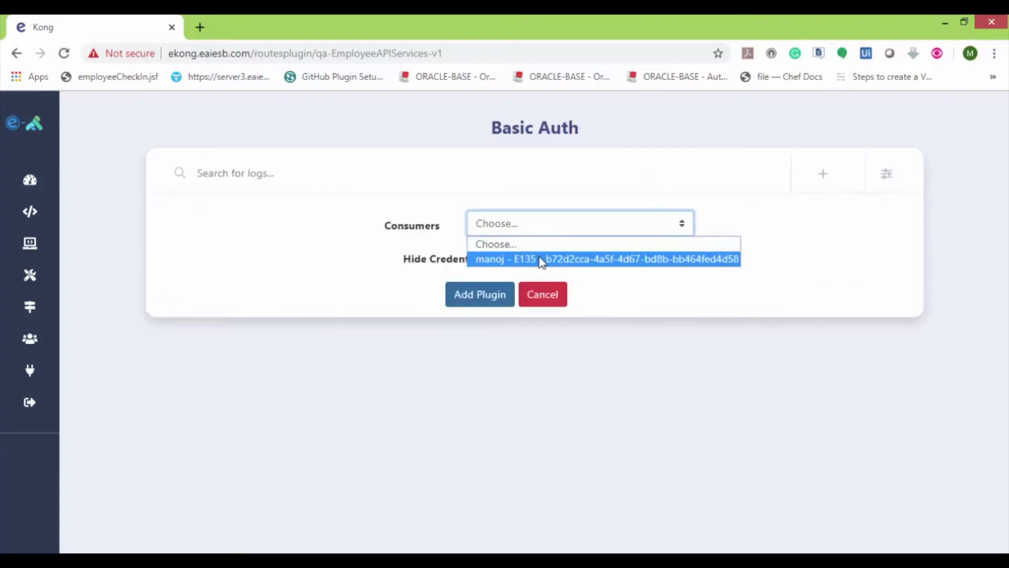
{"action": "left_click", "coordinate": [605, 259]}
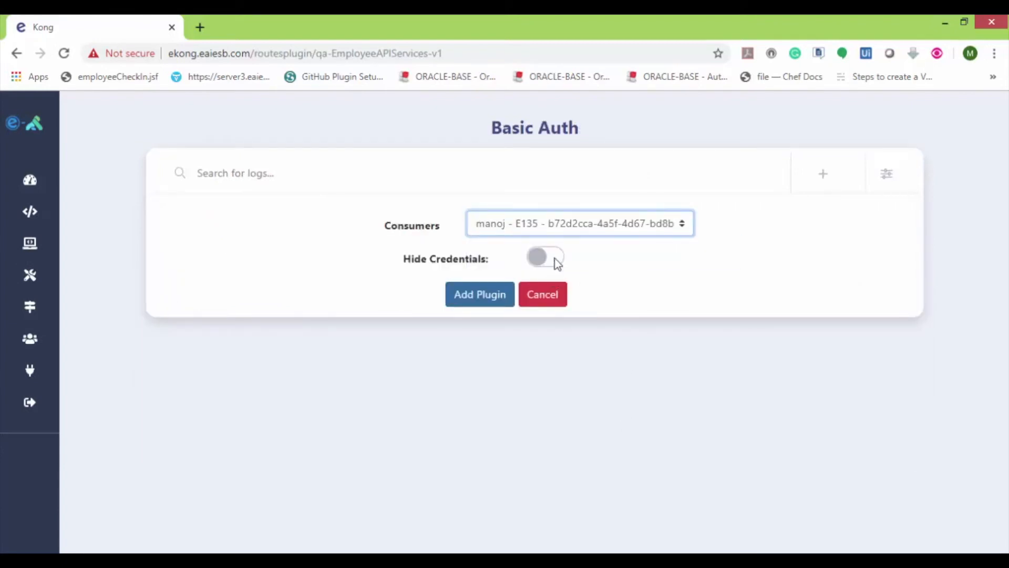
{"action": "left_click", "coordinate": [542, 294]}
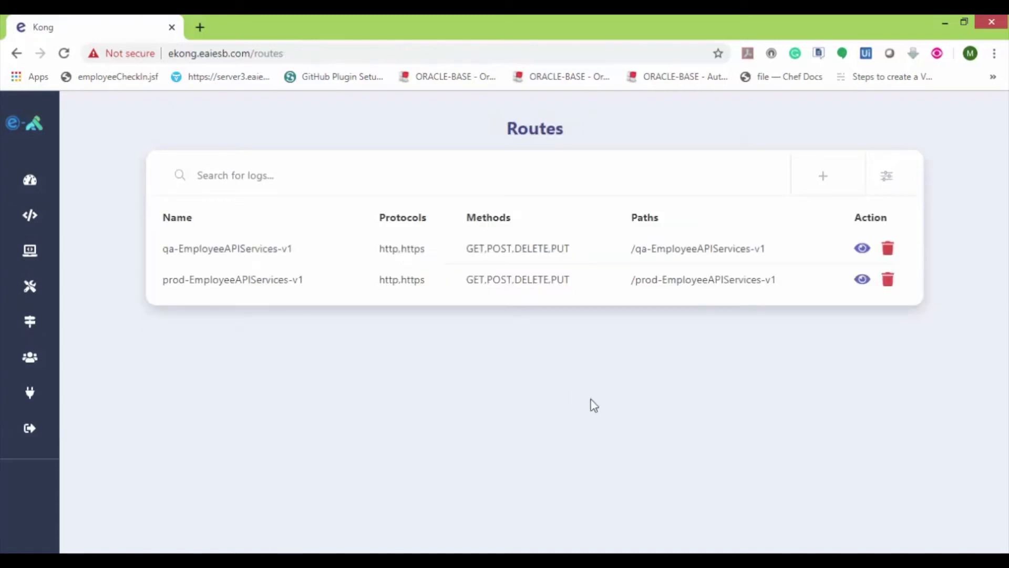
{"action": "mouse_move", "coordinate": [623, 414]}
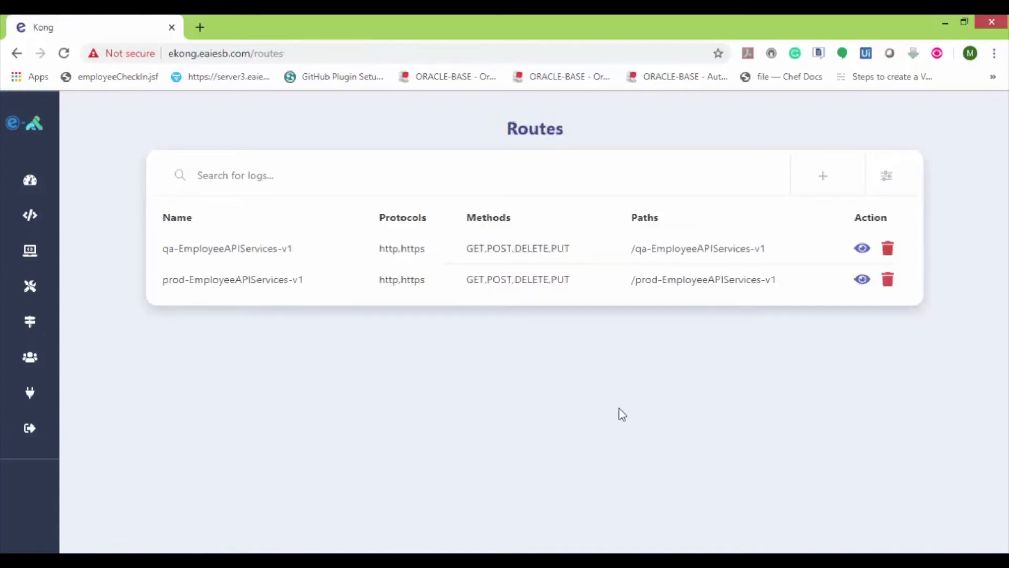
{"action": "mouse_move", "coordinate": [473, 372]}
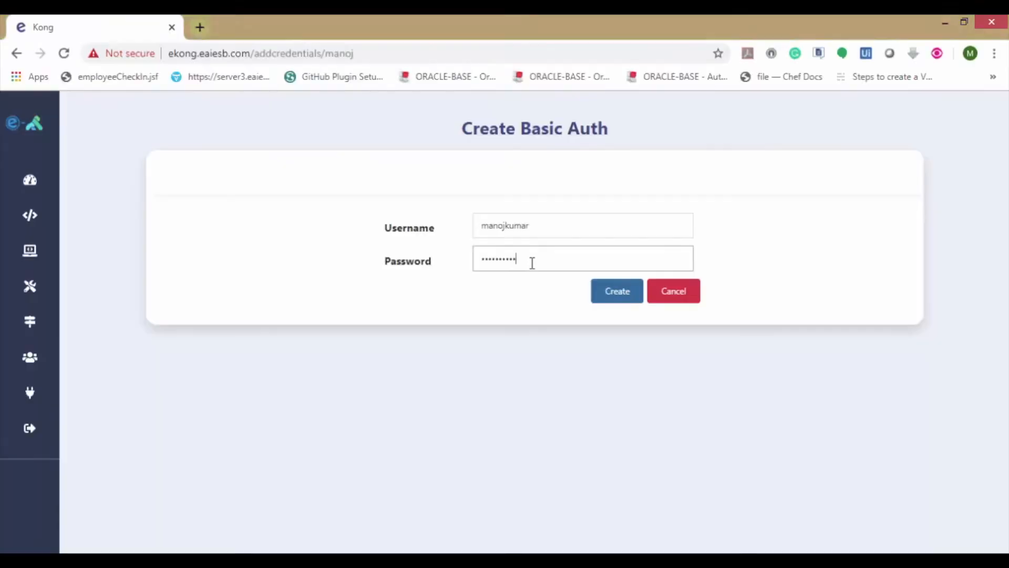
Step: Save the new Basic Auth username and password credential for the consumer
{"action": "left_click", "coordinate": [615, 290]}
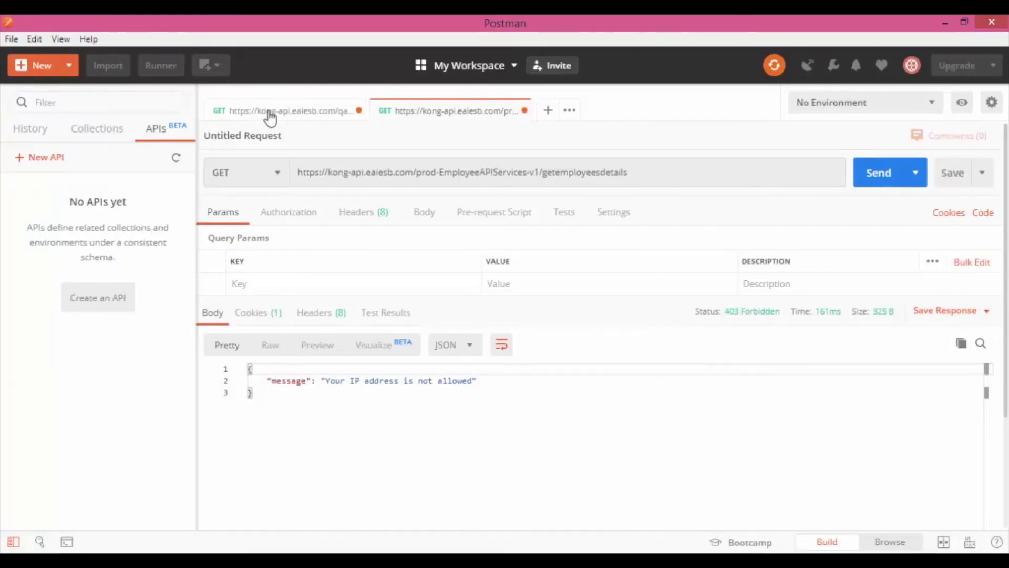
Step: Send the qa request without credentials (401), then resend with Basic Auth for 200 OK
{"action": "left_click", "coordinate": [878, 173]}
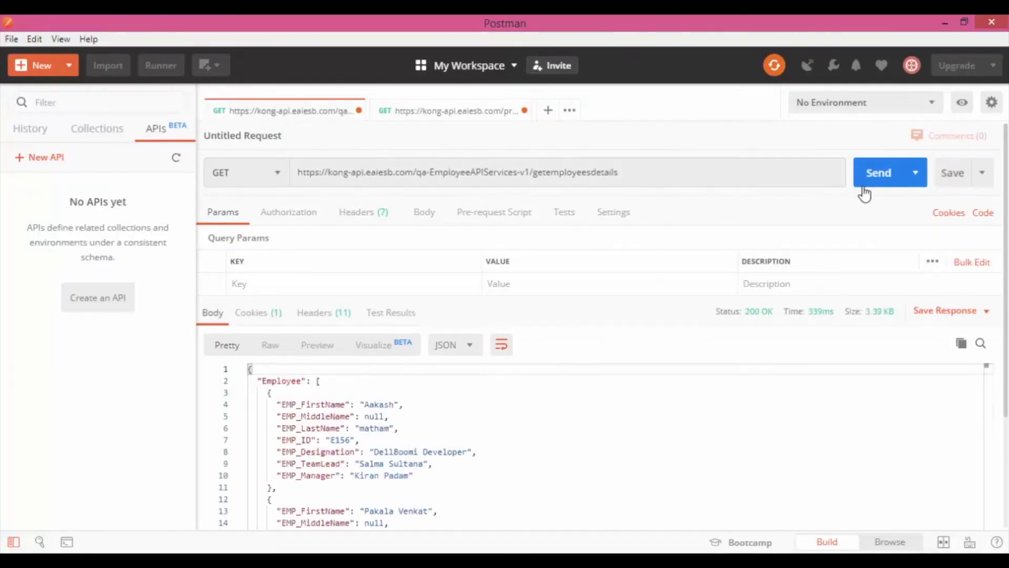
{"action": "left_click", "coordinate": [878, 173]}
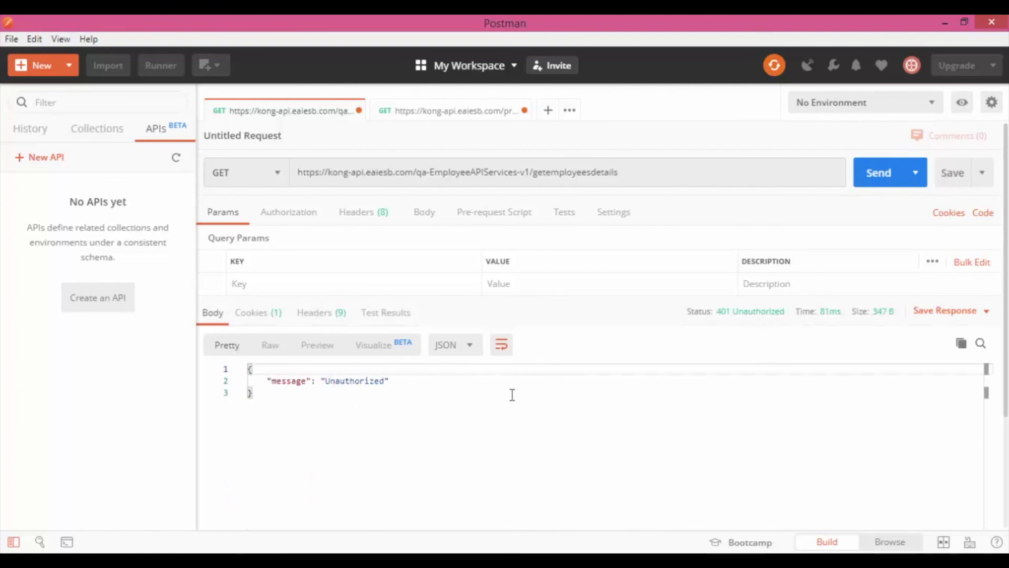
{"action": "left_click", "coordinate": [289, 212]}
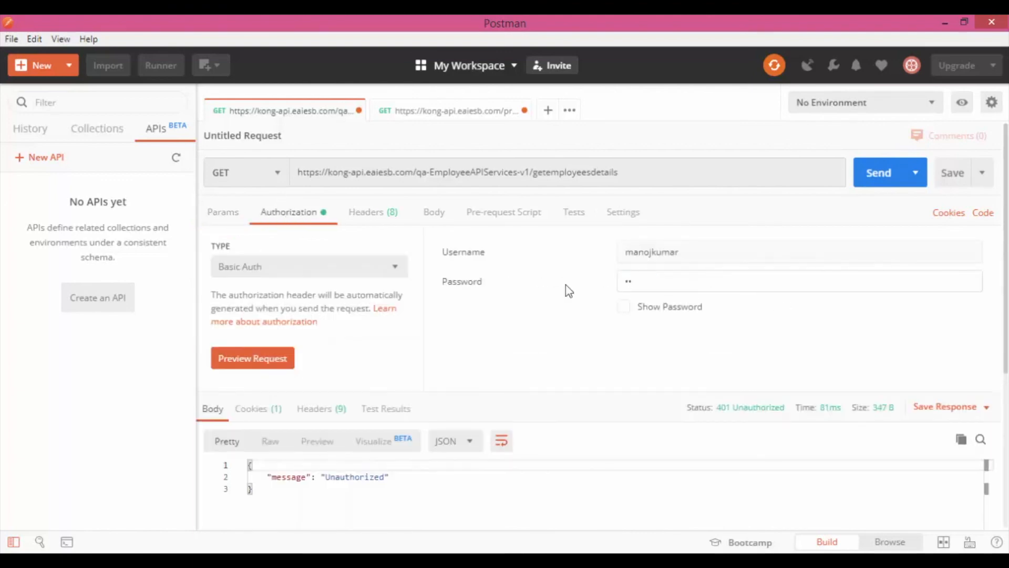
{"action": "left_click", "coordinate": [878, 172]}
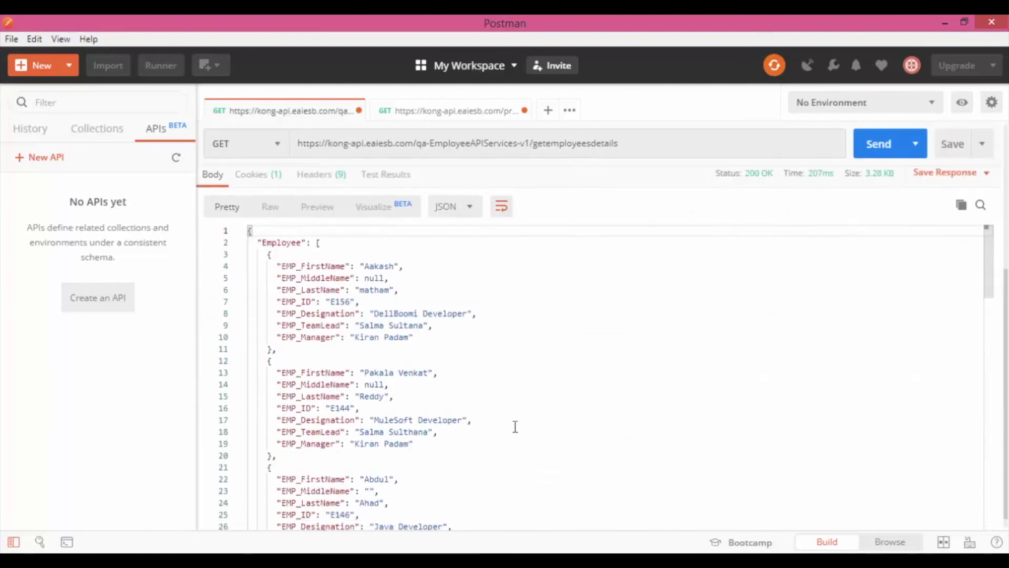